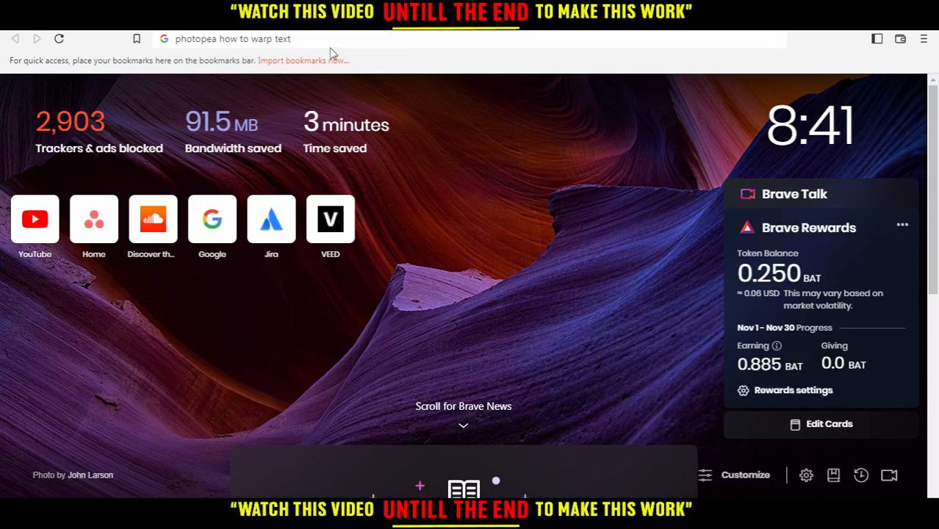
Step: Replace the address bar text with photopea.com to load the Photopea site
{"action": "double_click", "coordinate": [265, 38]}
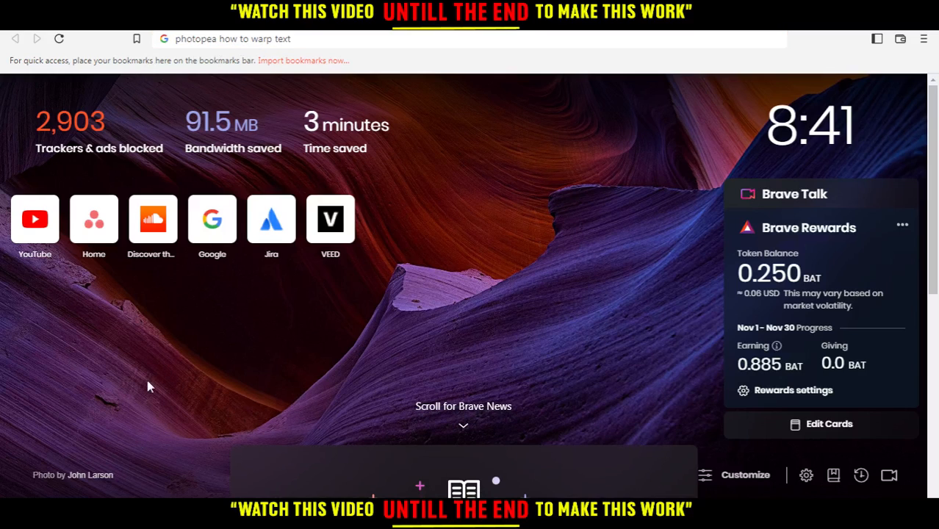
{"action": "left_click", "coordinate": [221, 38]}
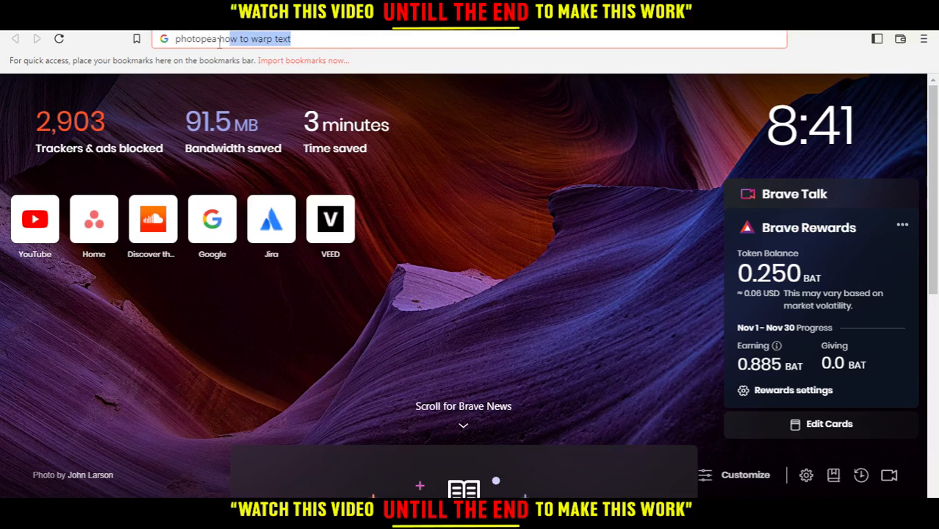
{"action": "triple_click", "coordinate": [232, 38]}
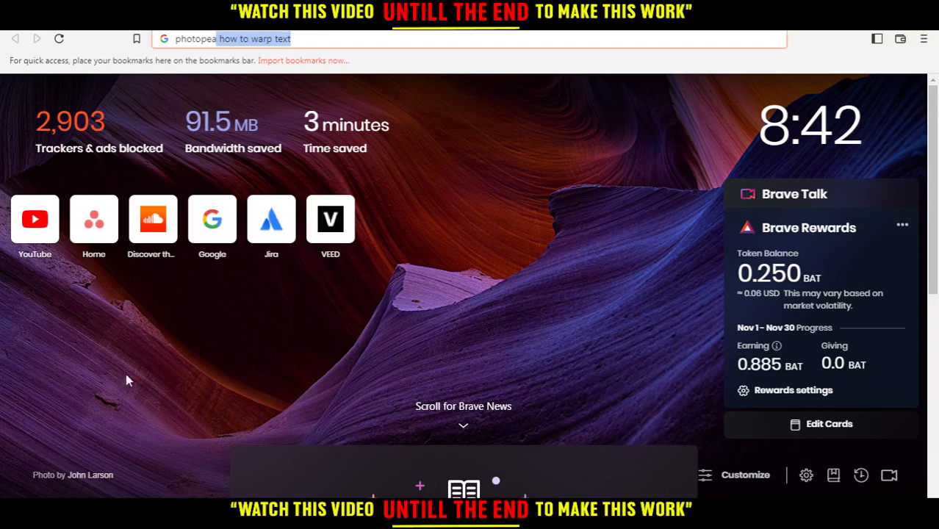
{"action": "type", "text": "photopea.com"}
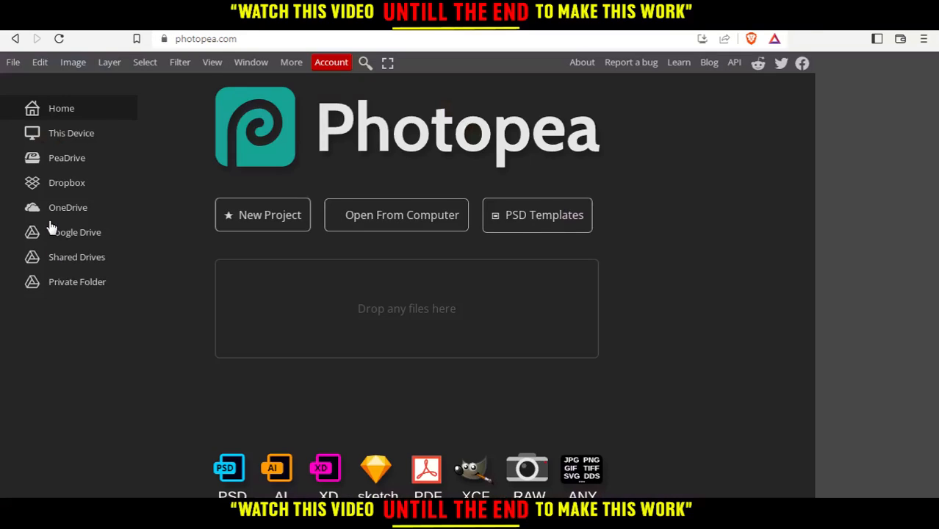
{"action": "mouse_move", "coordinate": [761, 304]}
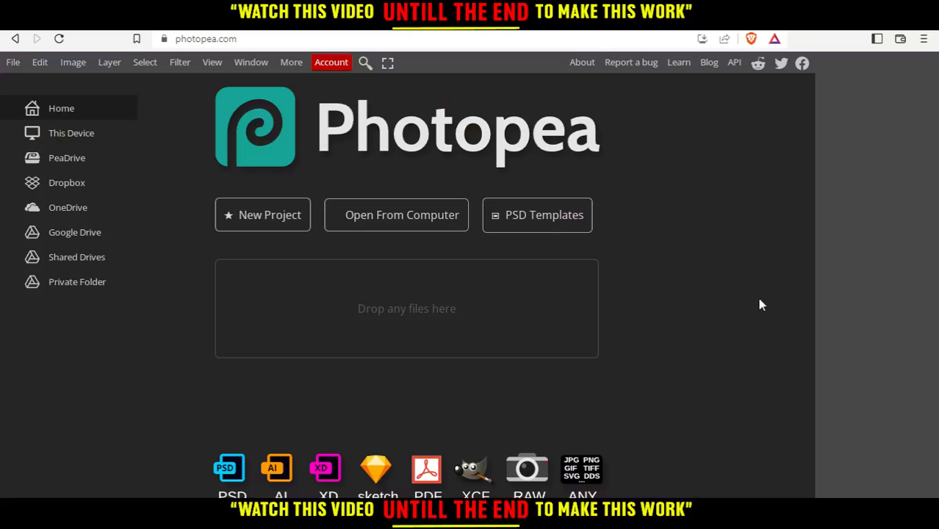
{"action": "mouse_move", "coordinate": [657, 221]}
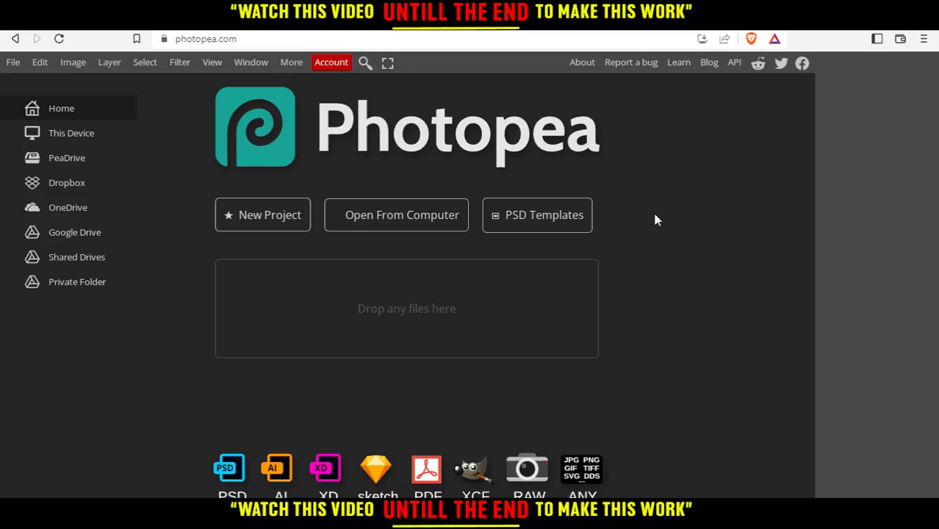
{"action": "mouse_move", "coordinate": [359, 94]}
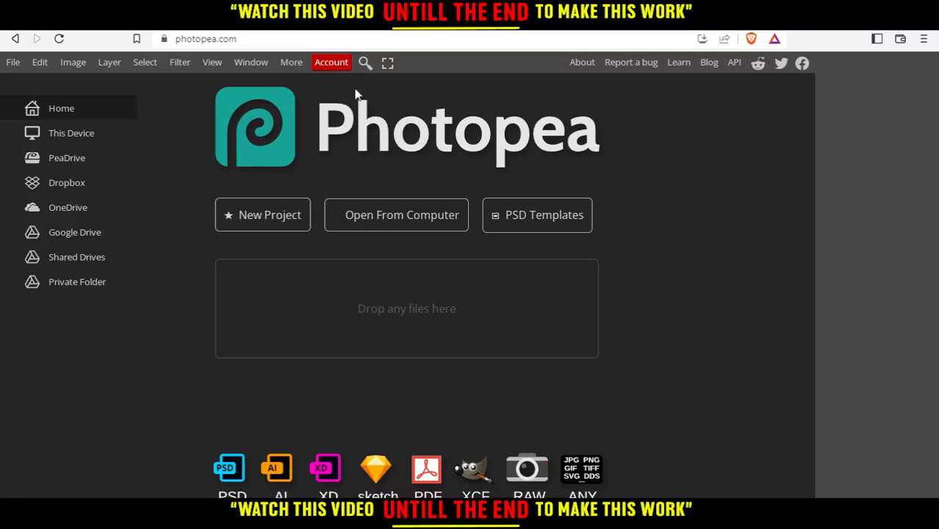
{"action": "mouse_move", "coordinate": [332, 71]}
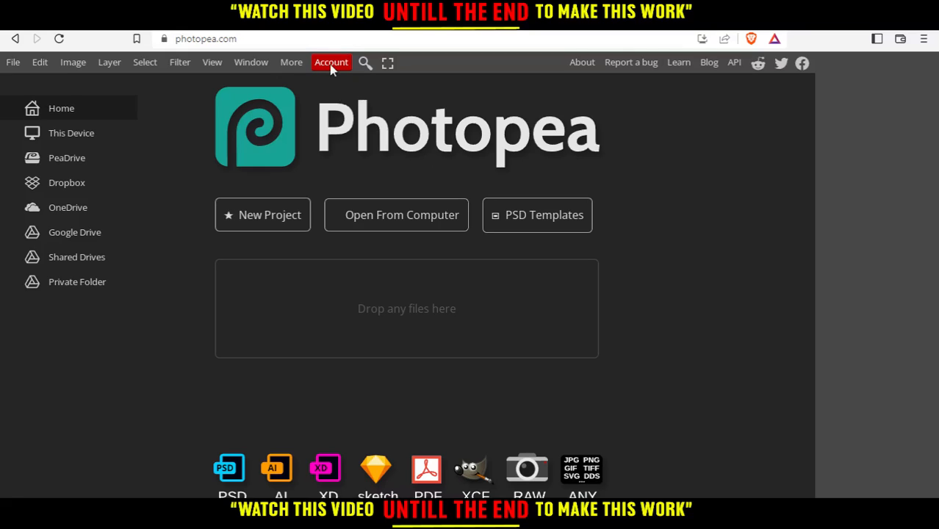
{"action": "mouse_move", "coordinate": [320, 73]}
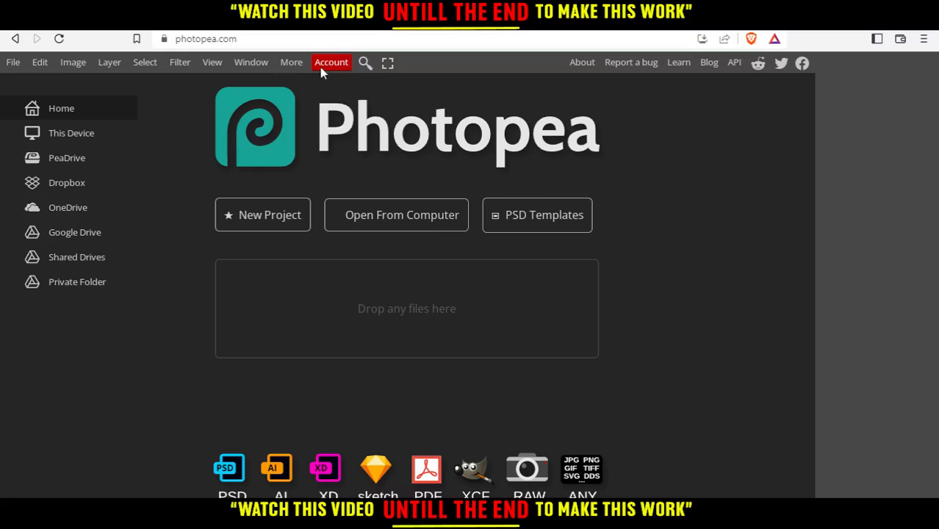
{"action": "mouse_move", "coordinate": [688, 199]}
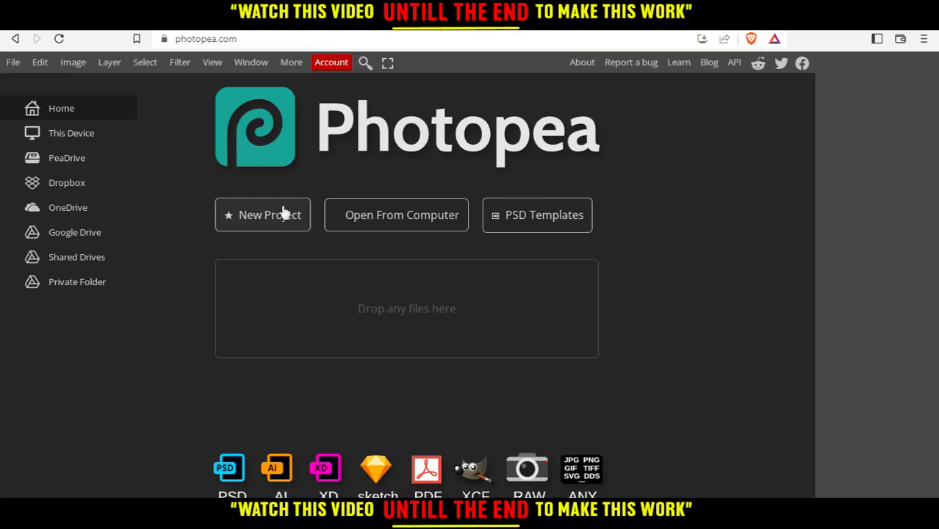
Step: Start a new project from the Wake Me Up! template
{"action": "left_click", "coordinate": [261, 215]}
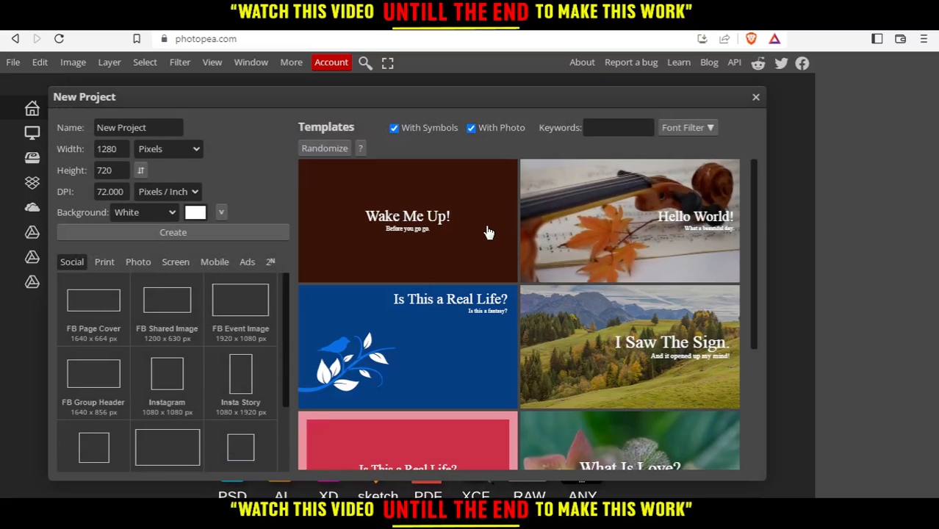
{"action": "mouse_move", "coordinate": [490, 235]}
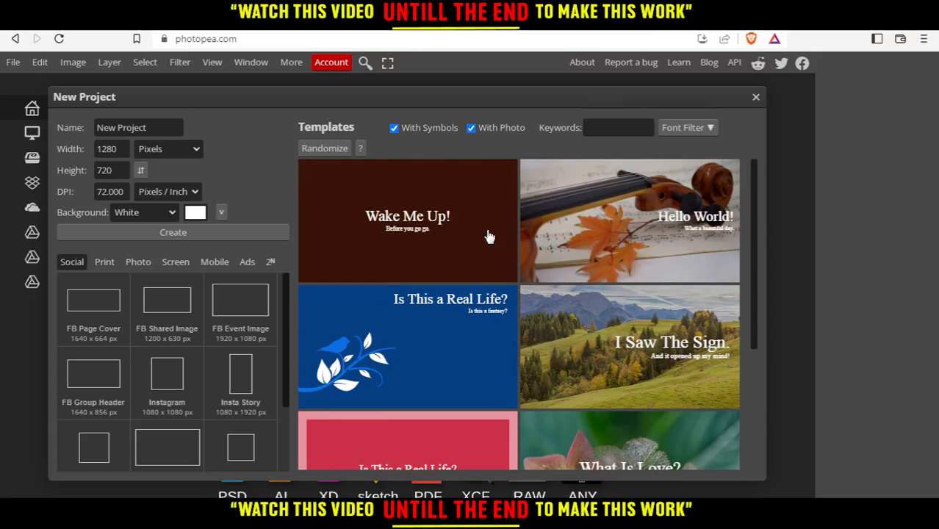
{"action": "mouse_move", "coordinate": [379, 236]}
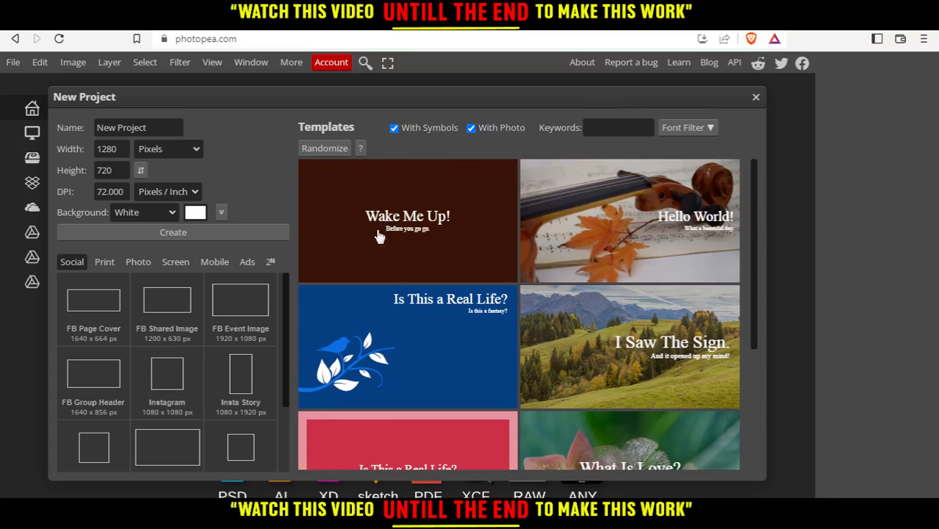
{"action": "left_click", "coordinate": [407, 220]}
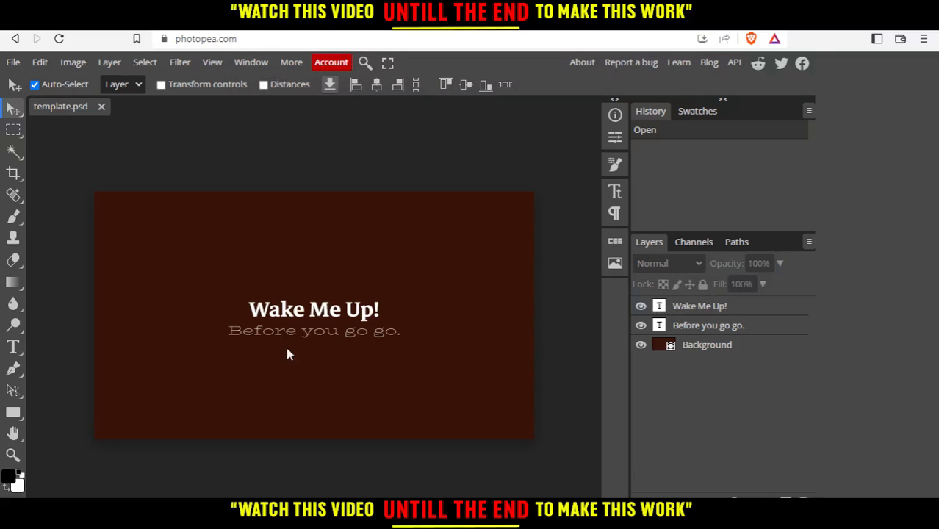
{"action": "mouse_move", "coordinate": [358, 338]}
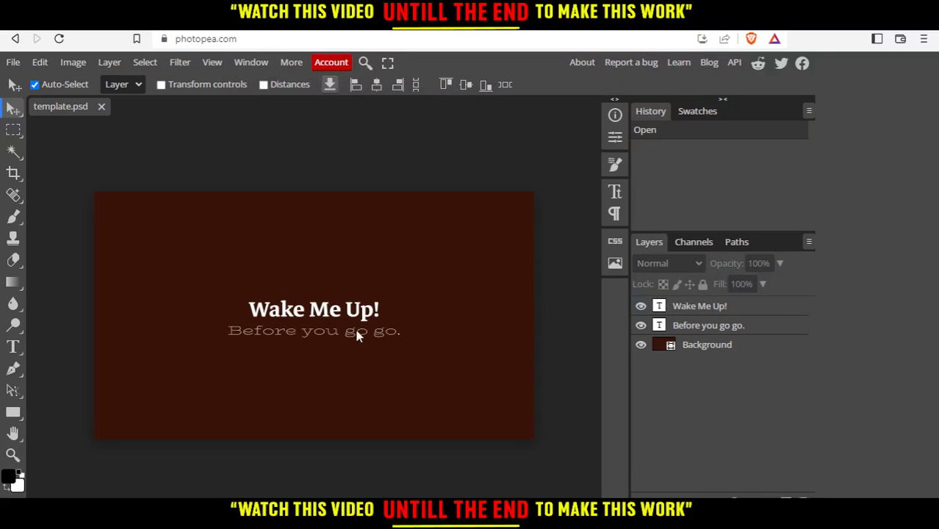
{"action": "mouse_move", "coordinate": [415, 307]}
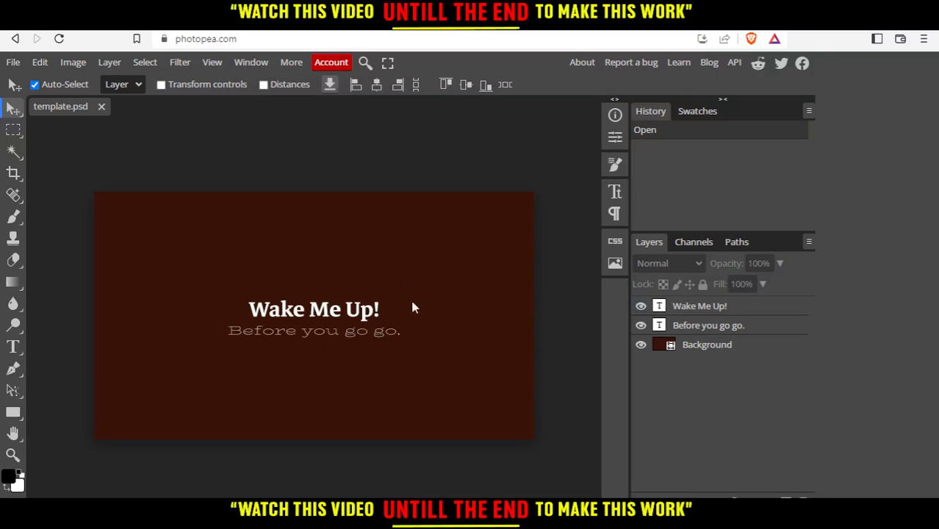
{"action": "mouse_move", "coordinate": [364, 329]}
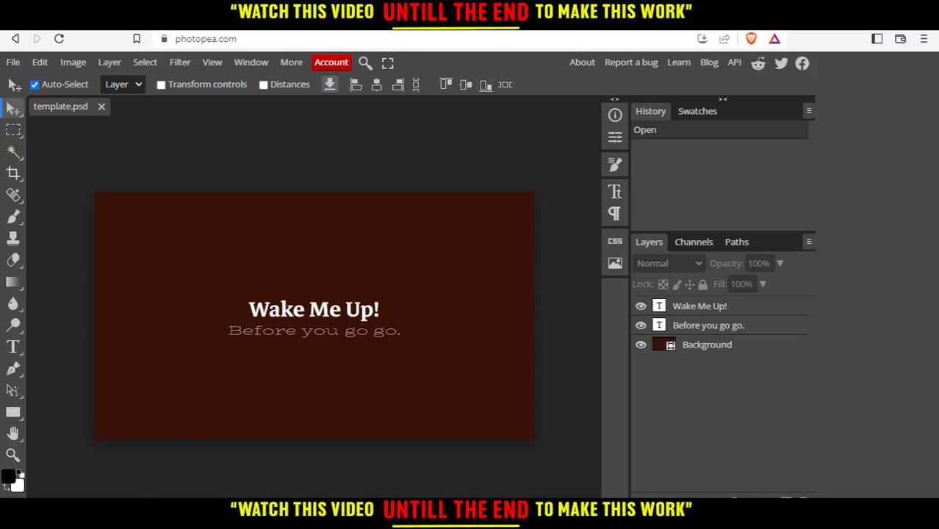
{"action": "mouse_move", "coordinate": [412, 335]}
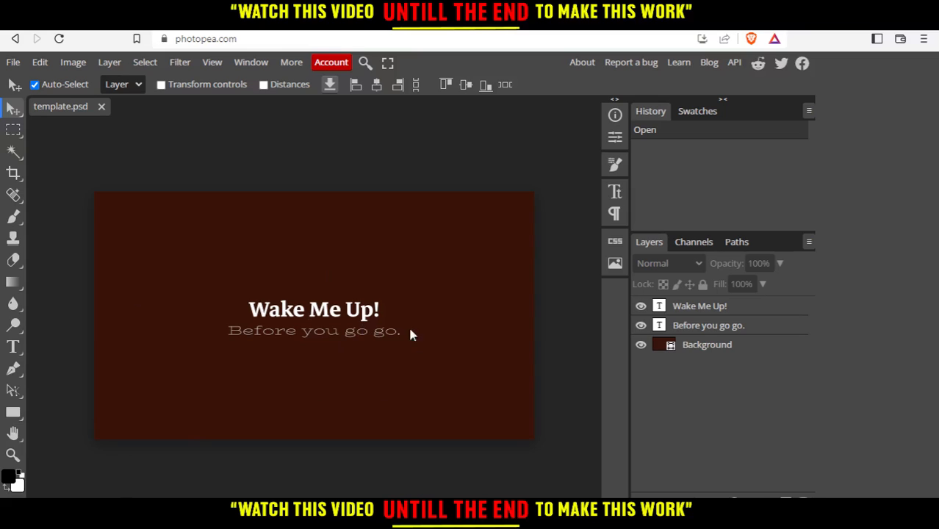
{"action": "mouse_move", "coordinate": [696, 305]}
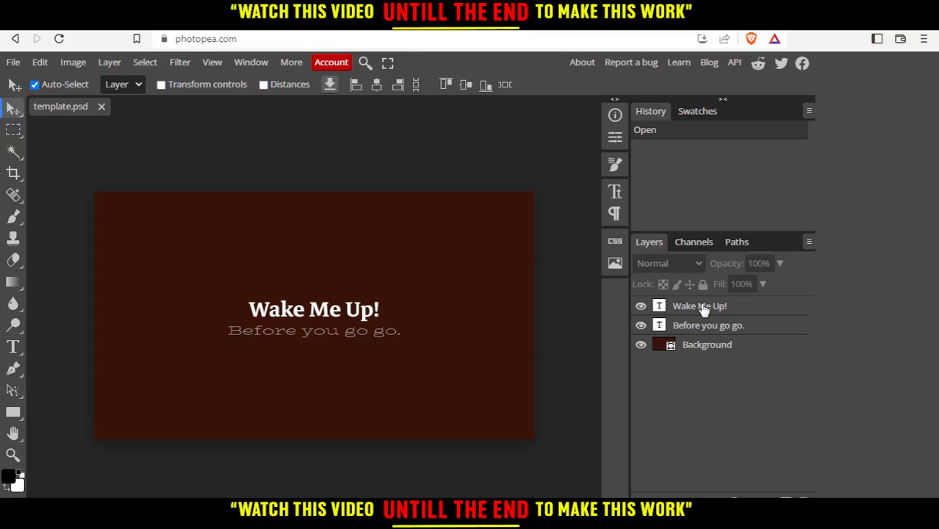
Step: Select the title layer and bring up layer actions for the Before you go go. subtitle
{"action": "left_click", "coordinate": [700, 306]}
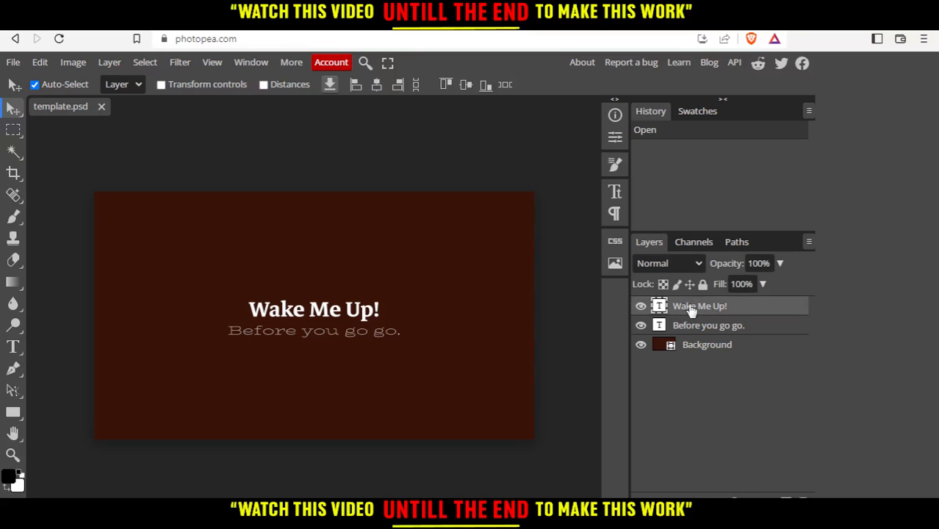
{"action": "mouse_move", "coordinate": [714, 320]}
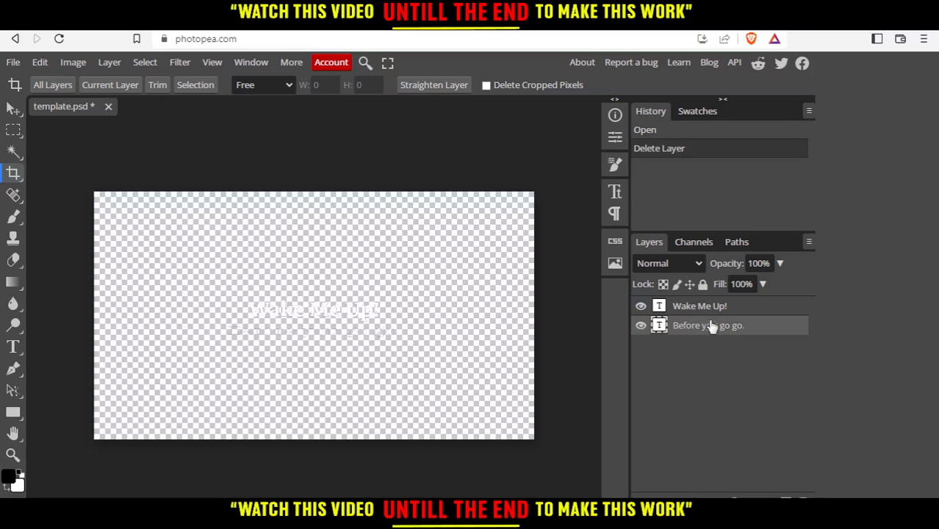
{"action": "right_click", "coordinate": [711, 327]}
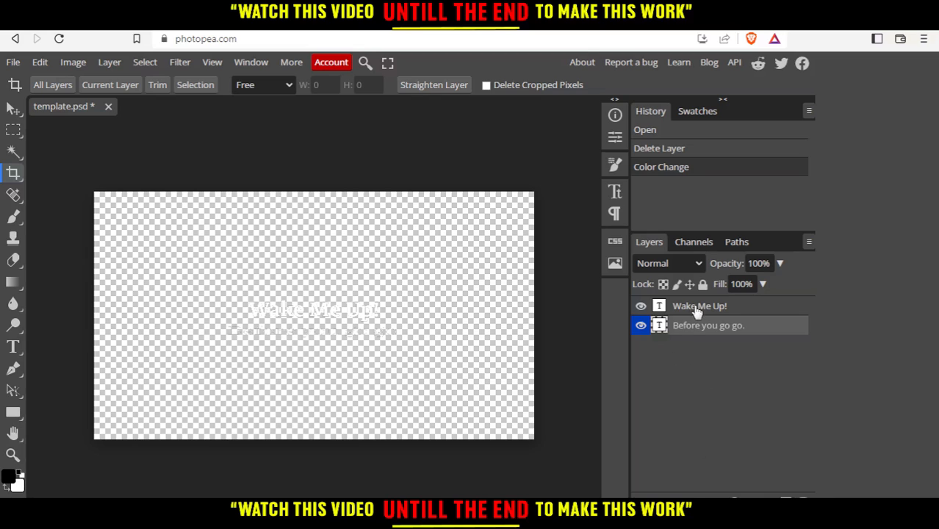
{"action": "right_click", "coordinate": [700, 306]}
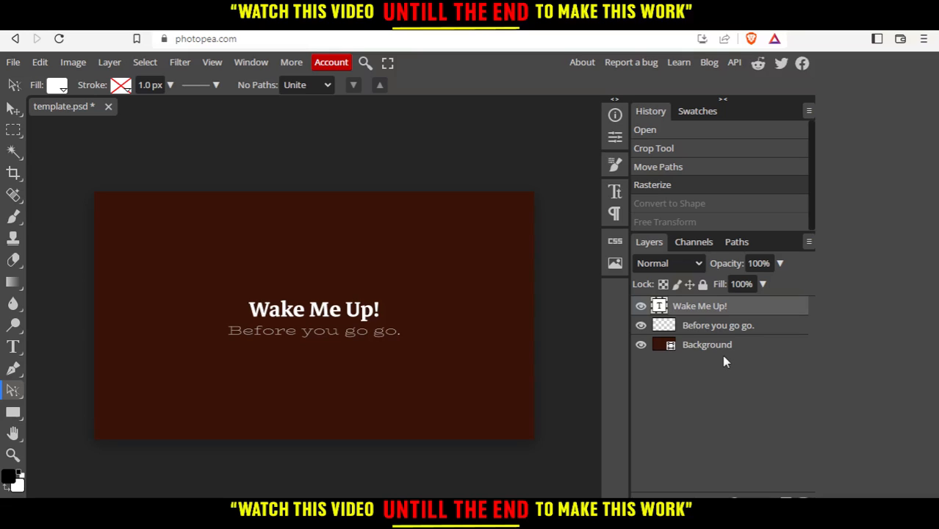
{"action": "mouse_move", "coordinate": [505, 332]}
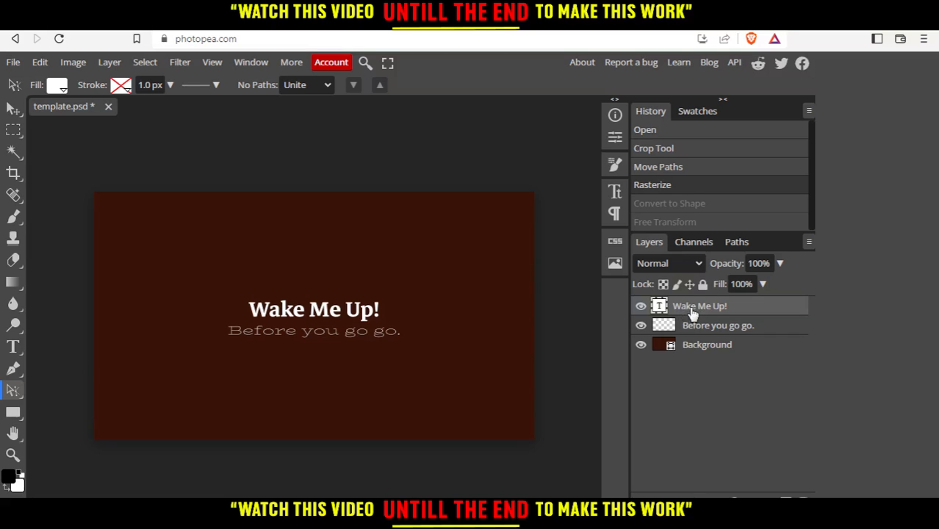
Step: Convert the Wake Me Up! title layer to a shape via its layer actions
{"action": "right_click", "coordinate": [700, 305]}
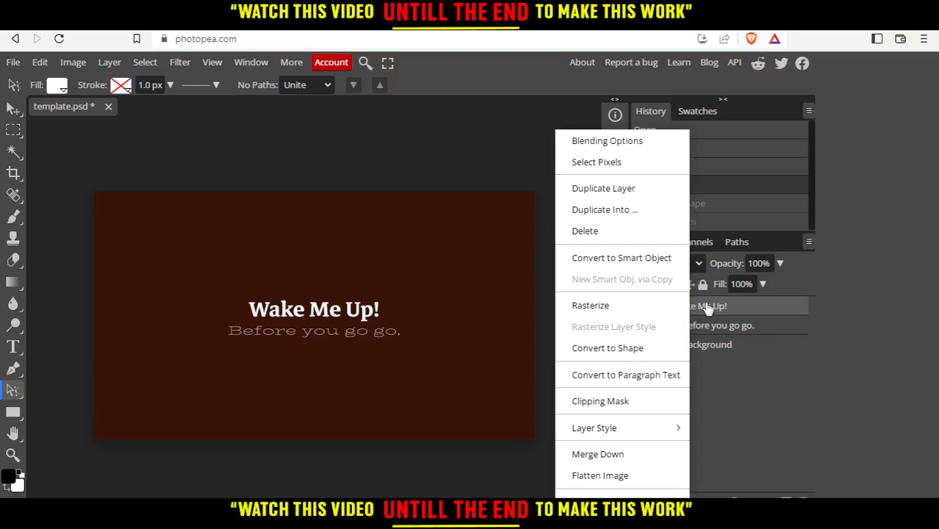
{"action": "mouse_move", "coordinate": [624, 358]}
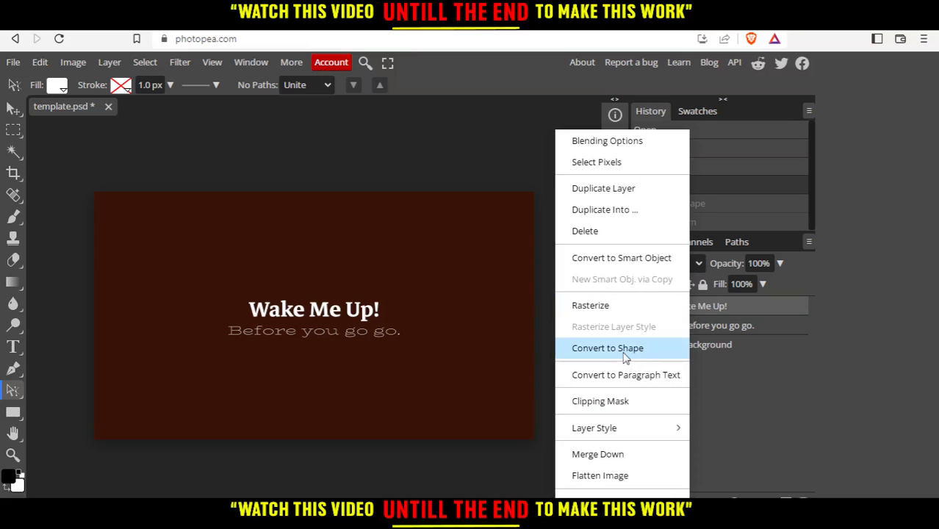
{"action": "left_click", "coordinate": [607, 348]}
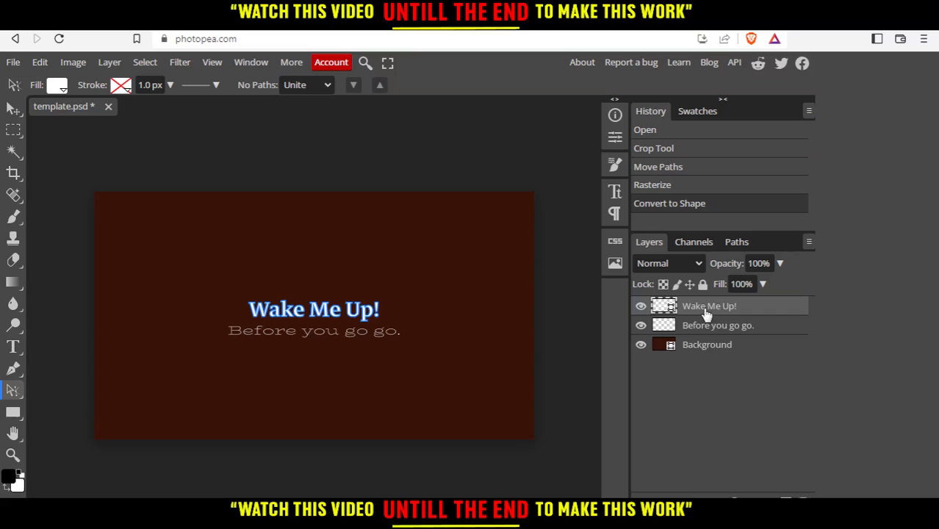
Step: Free-transform the title shape and switch the transform to Warp mode
{"action": "left_click", "coordinate": [38, 62]}
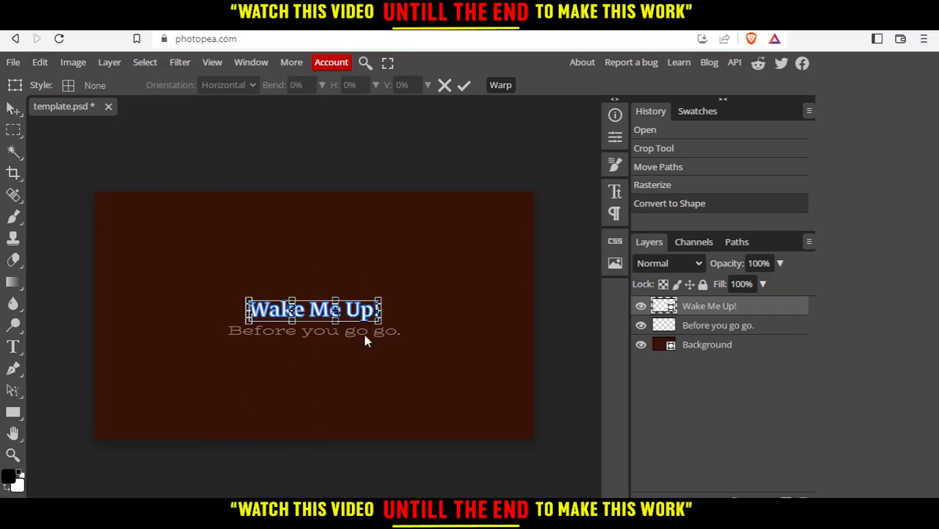
{"action": "left_click", "coordinate": [351, 311]}
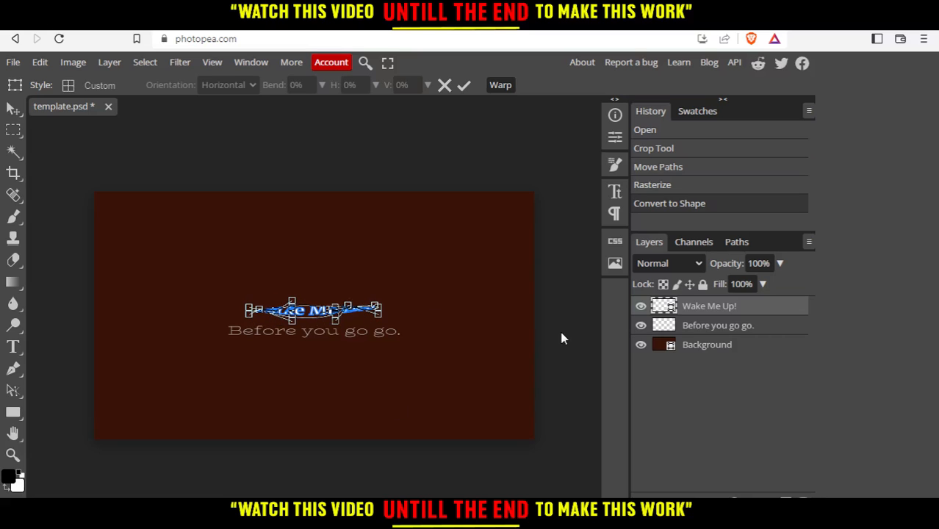
{"action": "mouse_move", "coordinate": [486, 359]}
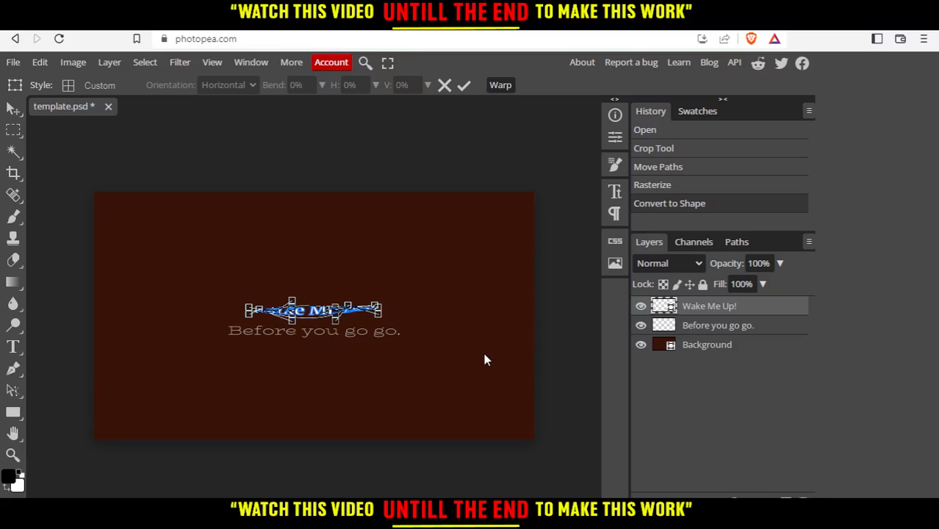